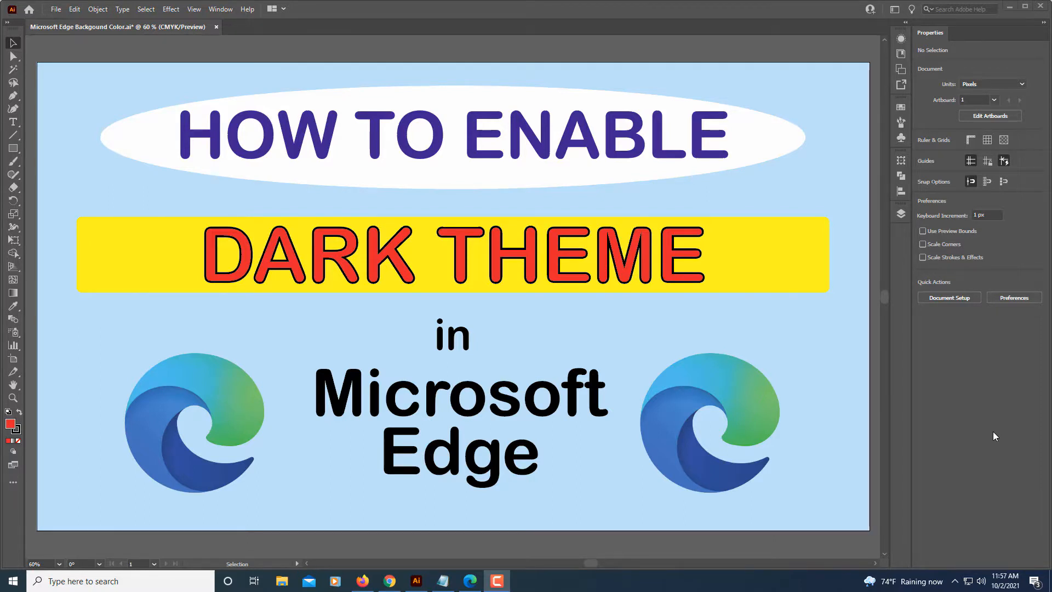
{"action": "mouse_move", "coordinate": [855, 481]}
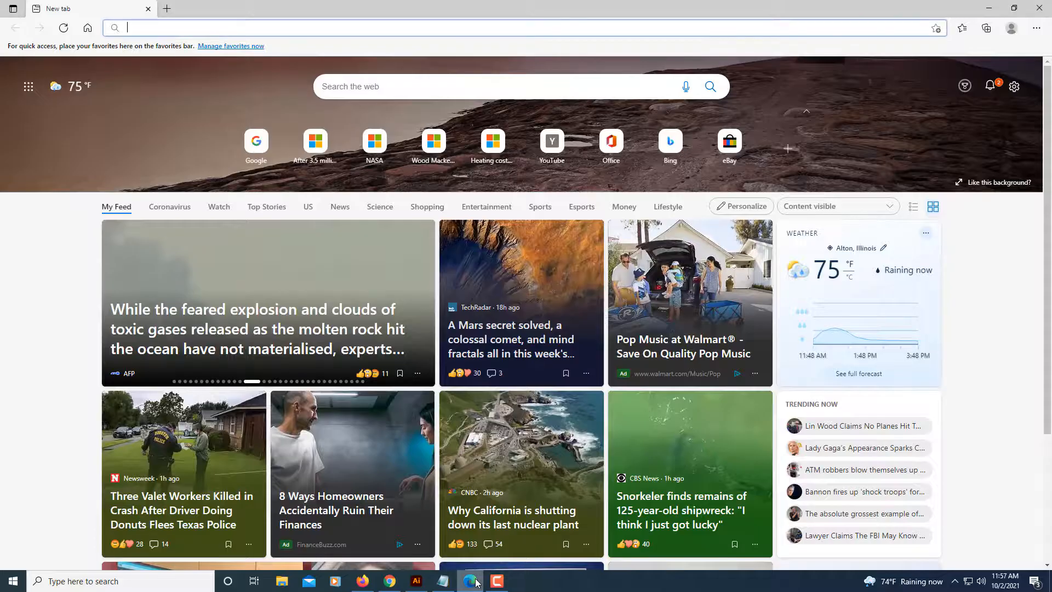
Open Edge's 'Settings and more' menu from the new tab page
{"action": "scroll", "scroll_direction": "down", "scroll_amount": 3}
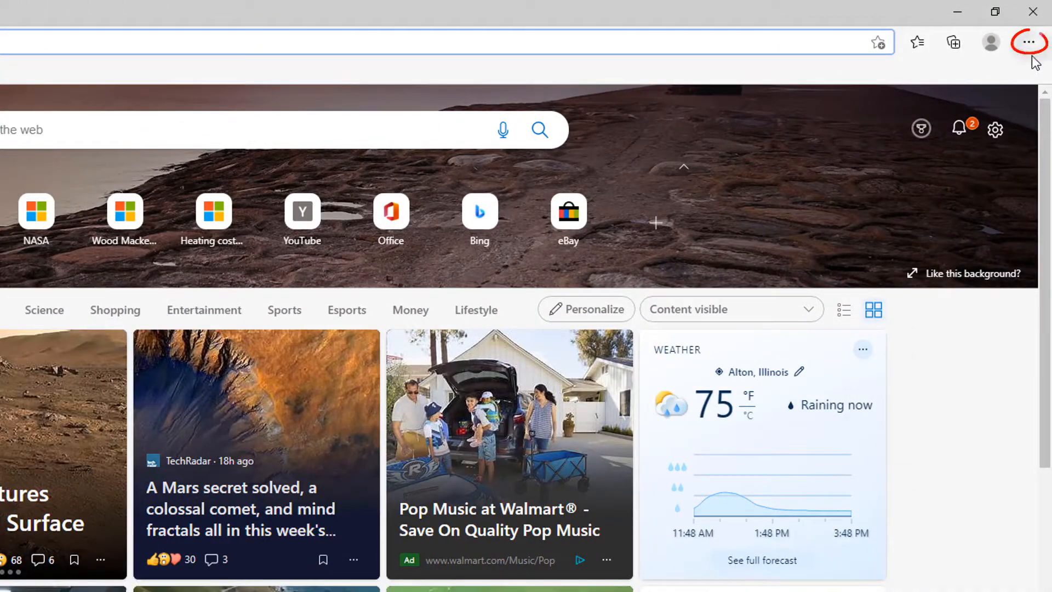
{"action": "mouse_move", "coordinate": [1030, 43]}
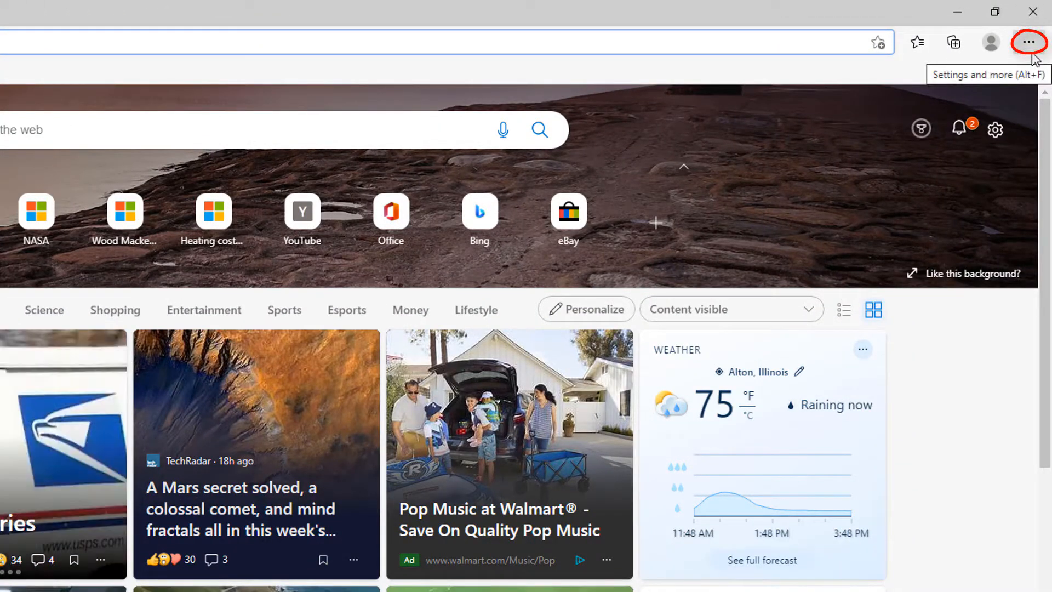
{"action": "left_click", "coordinate": [1028, 43]}
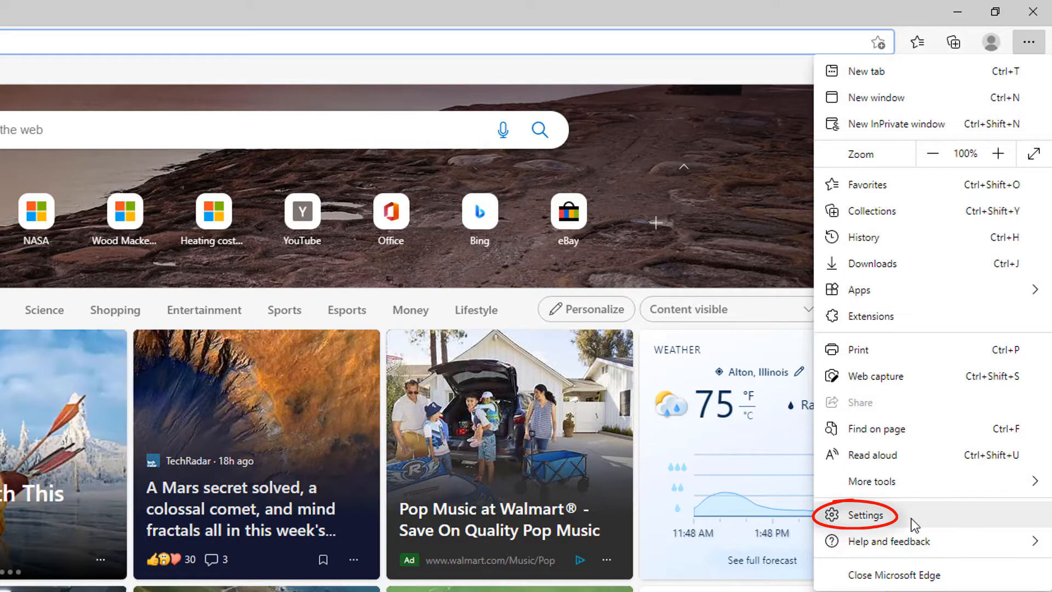
Open Edge Settings and go to the Appearance section
{"action": "left_click", "coordinate": [867, 515]}
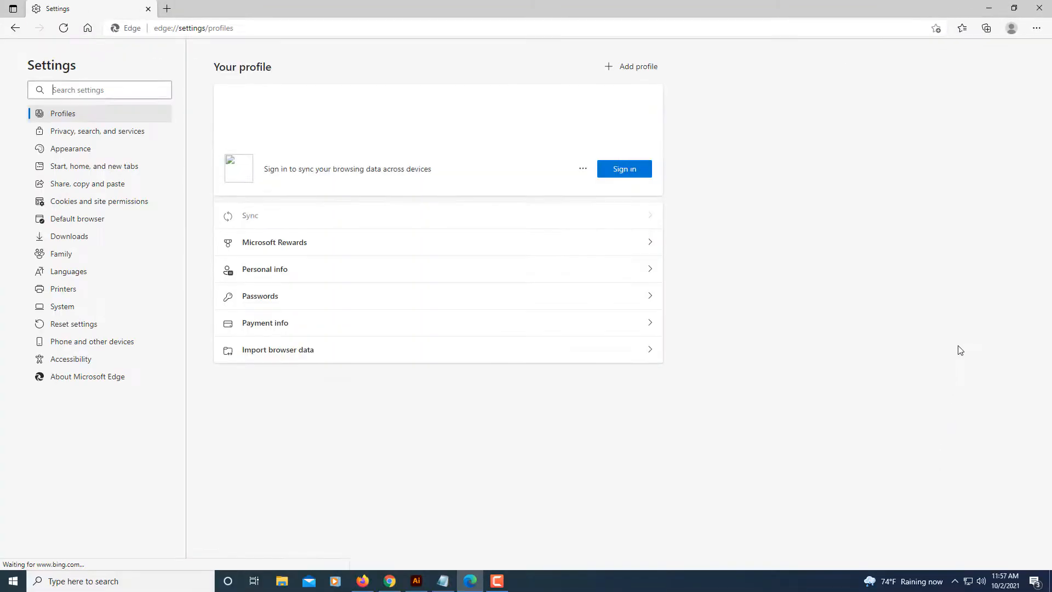
{"action": "left_click", "coordinate": [624, 168]}
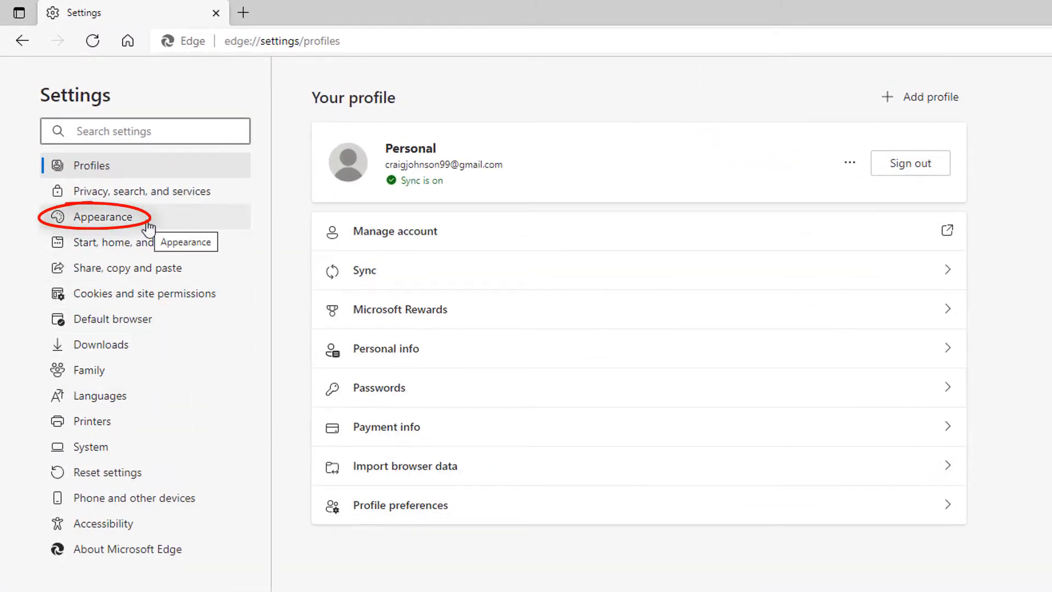
{"action": "left_click", "coordinate": [102, 217]}
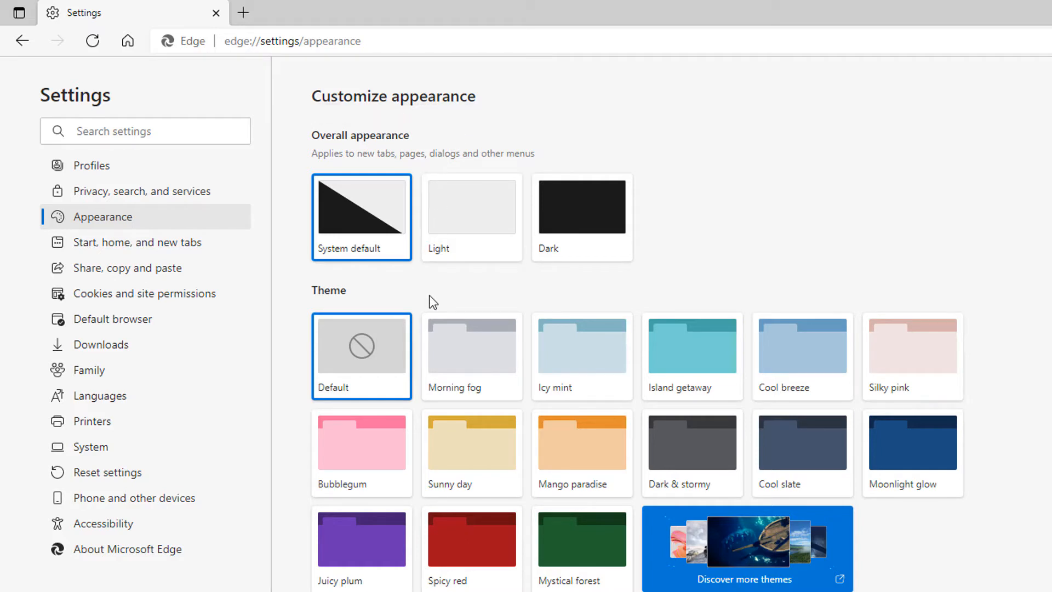
{"action": "mouse_move", "coordinate": [426, 304]}
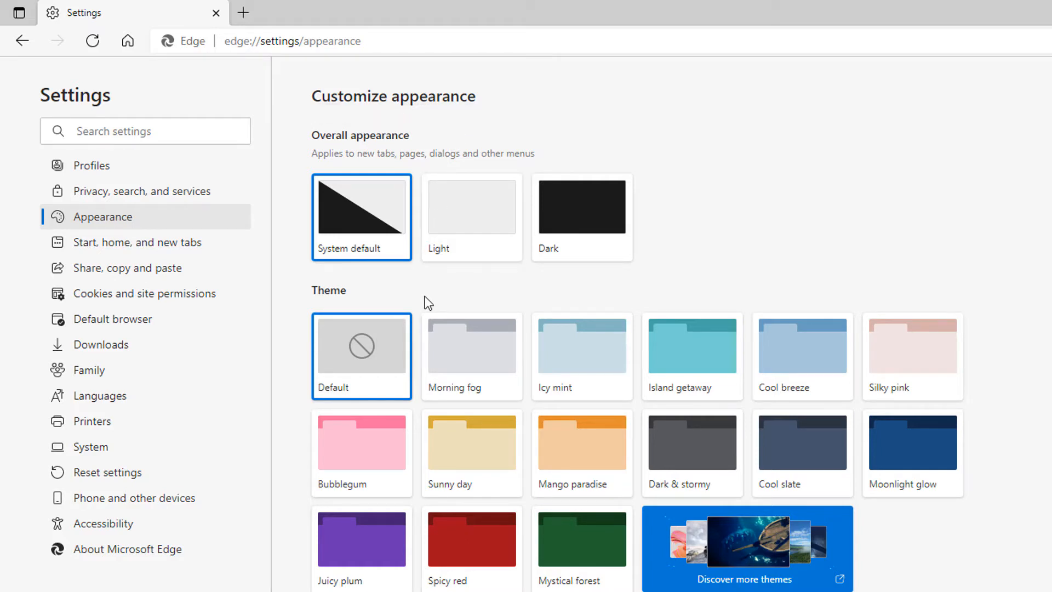
{"action": "mouse_move", "coordinate": [370, 270]}
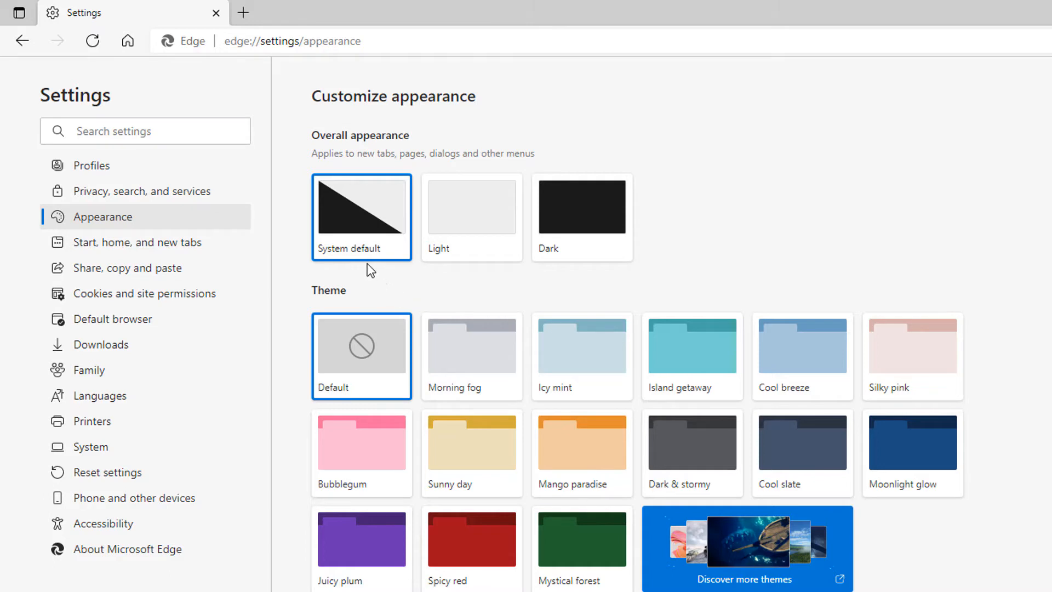
{"action": "mouse_move", "coordinate": [374, 294]}
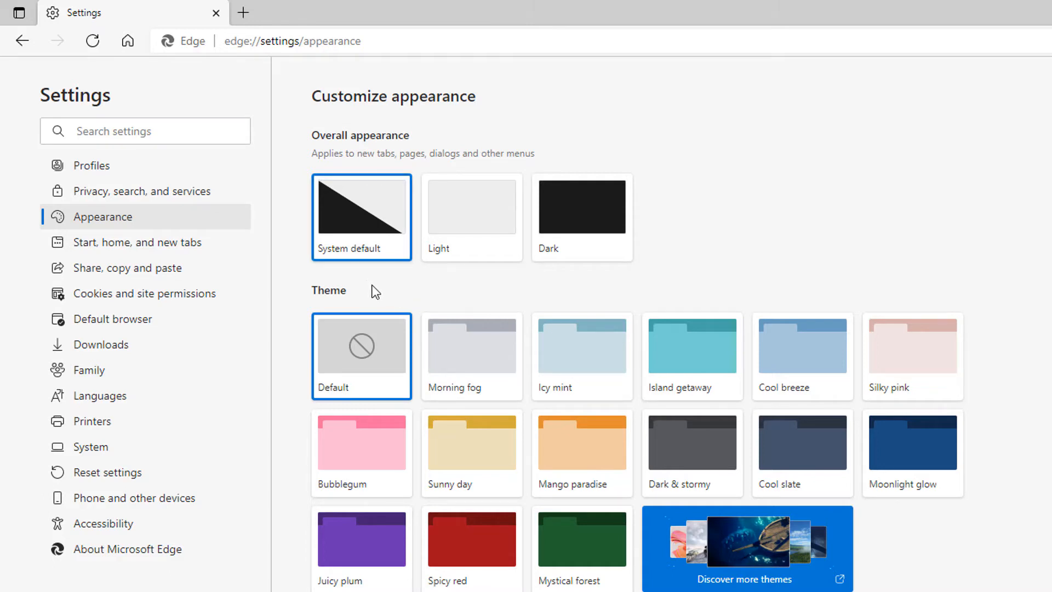
{"action": "mouse_move", "coordinate": [390, 298]}
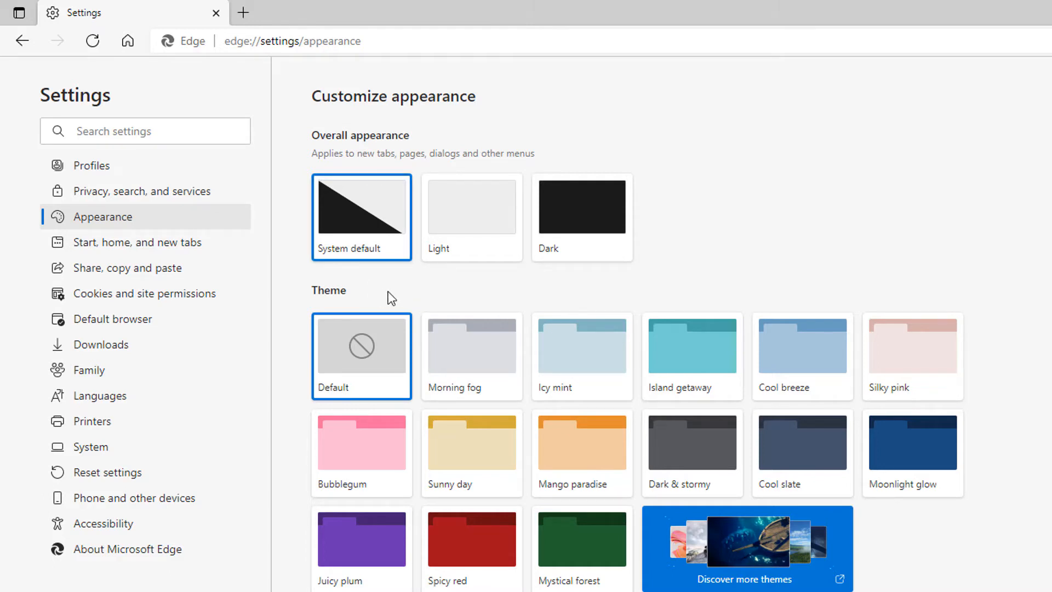
{"action": "mouse_move", "coordinate": [493, 290]}
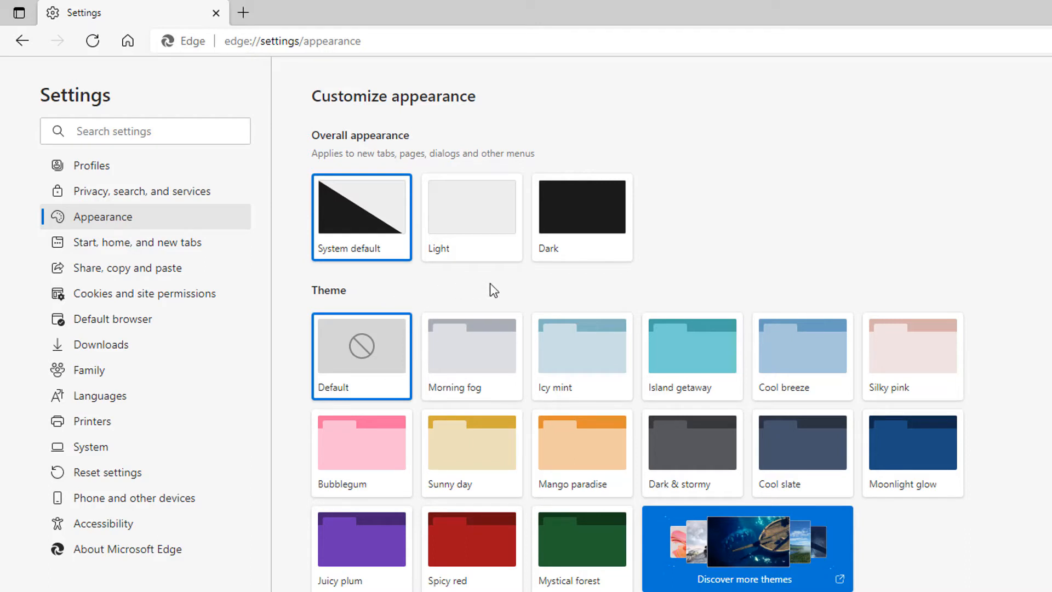
{"action": "mouse_move", "coordinate": [598, 261]}
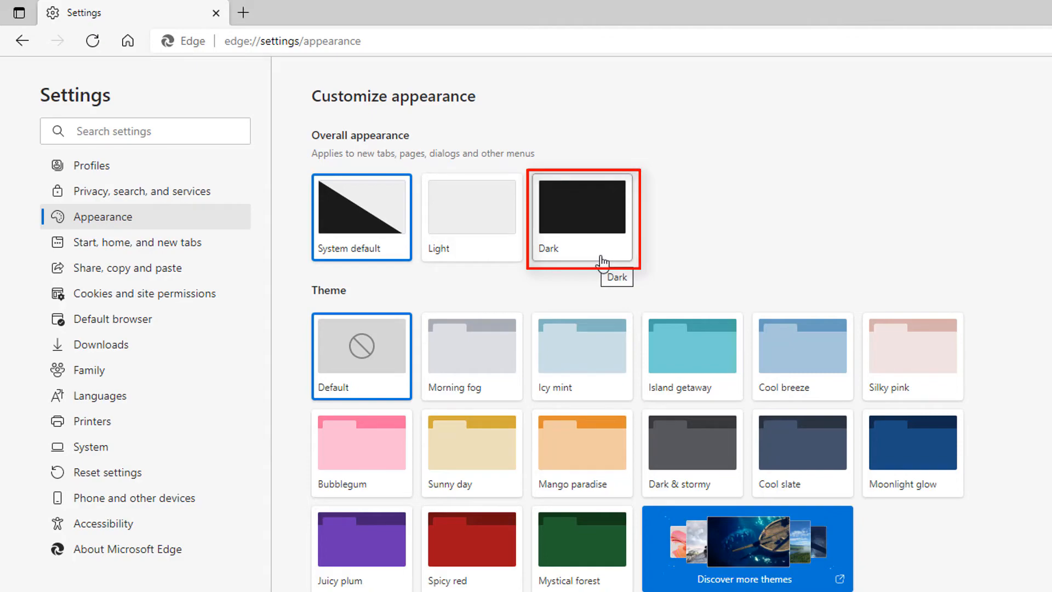
Set Overall appearance to Dark and open a new tab to see it
{"action": "left_click", "coordinate": [582, 216]}
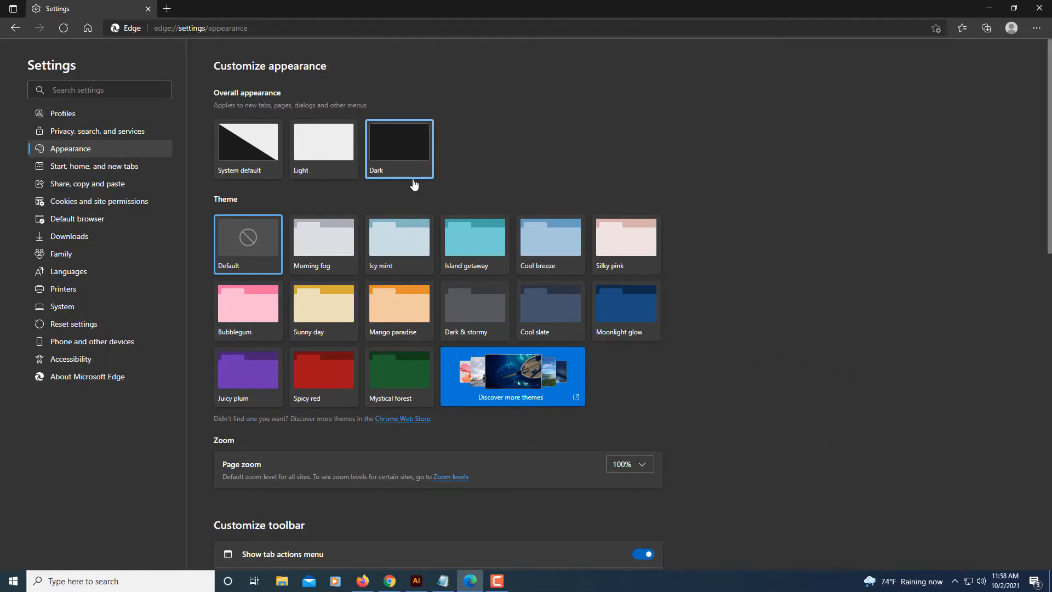
{"action": "left_click", "coordinate": [172, 8]}
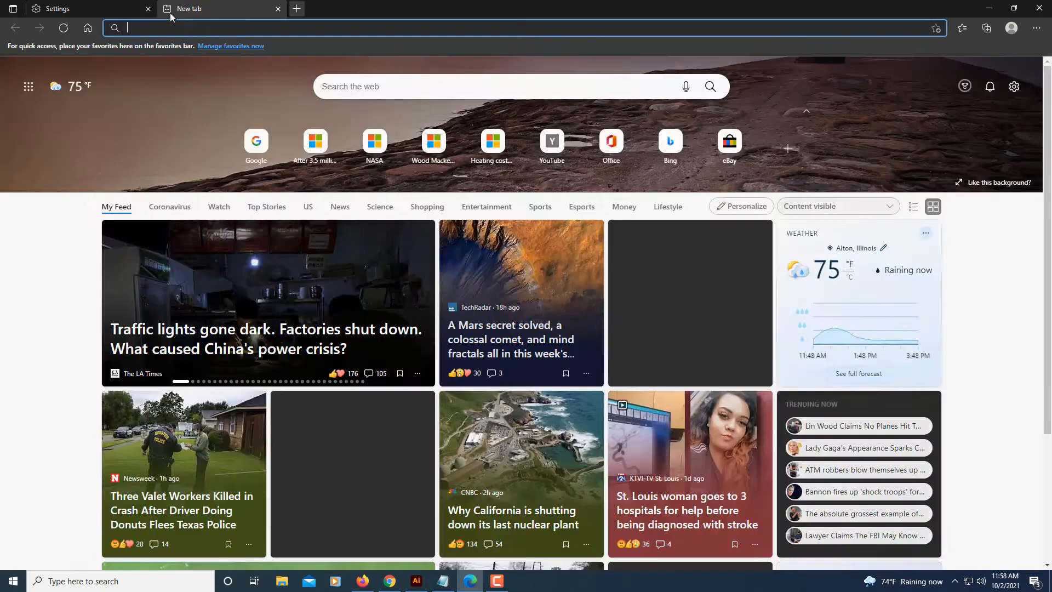
Open YouTube from the new tab page's quick links
{"action": "scroll", "scroll_direction": "down", "scroll_amount": 3}
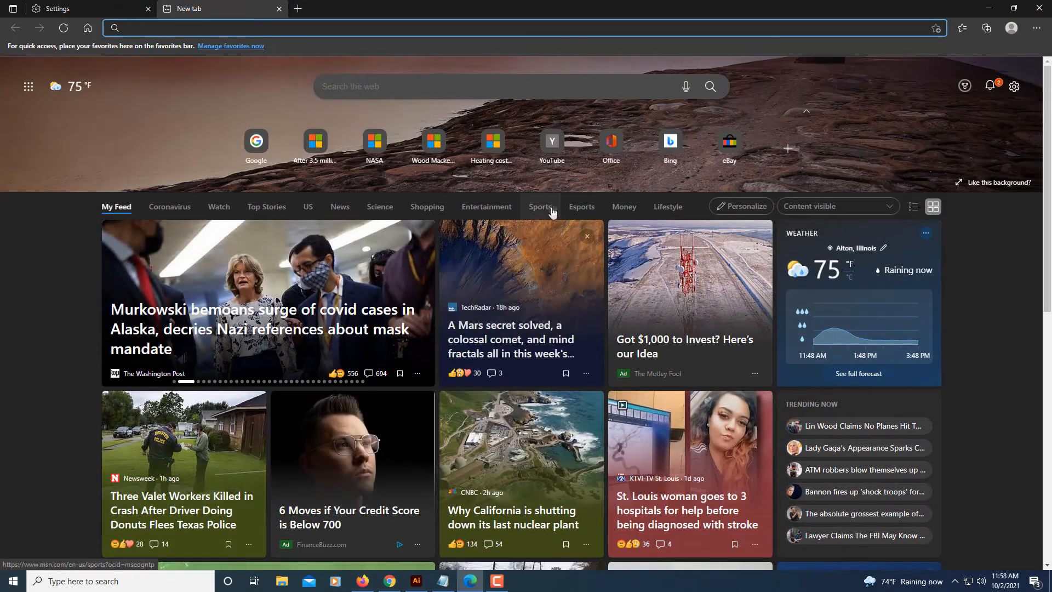
{"action": "left_click", "coordinate": [551, 141]}
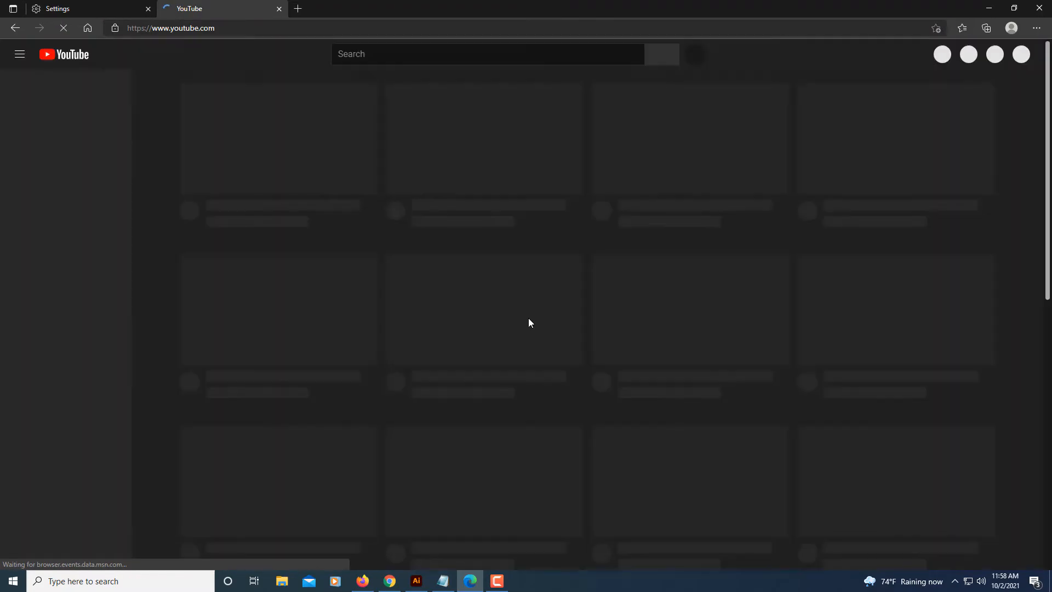